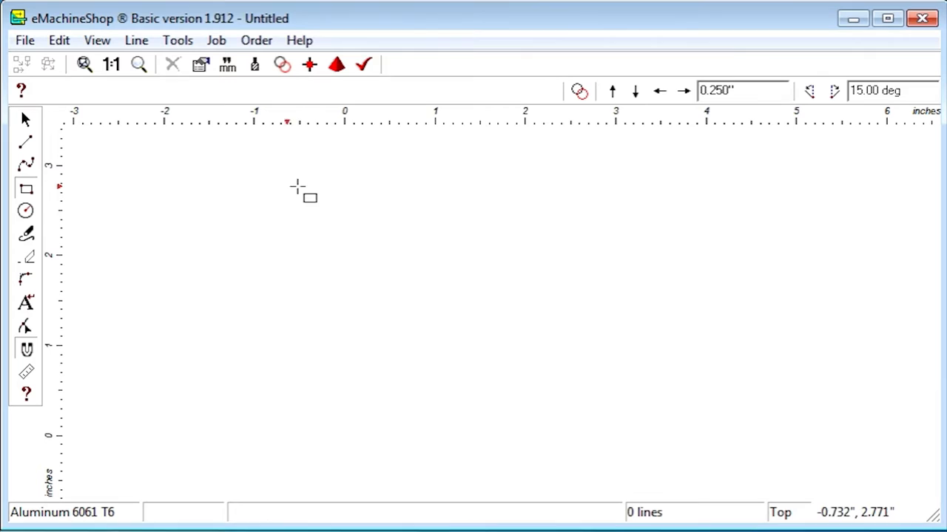
Draw a 3.000" square plate outline and set its thickness to 1.000".
left_click_drag(325, 185, 606, 466)
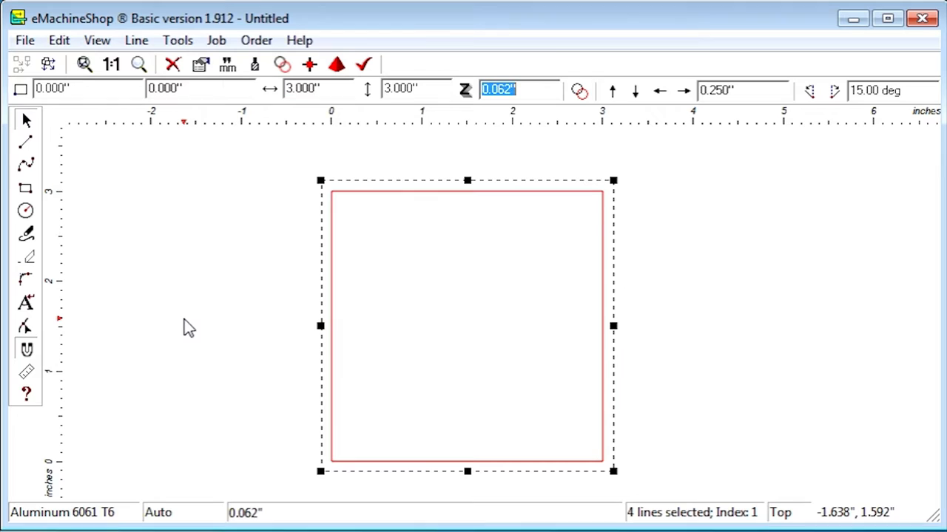
left_click(82, 65)
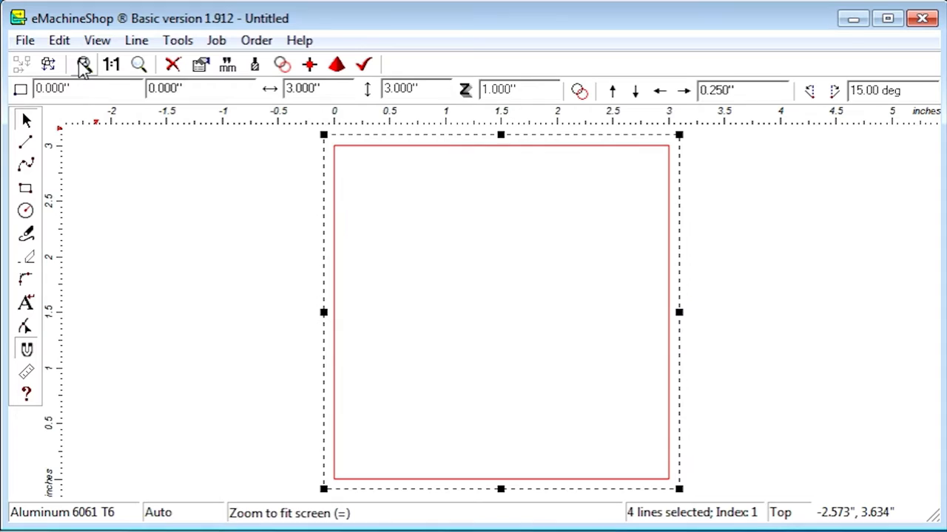
Make a 0.5" circle a through hole (Air Inside) and copy it to the plate corners.
left_click(27, 210)
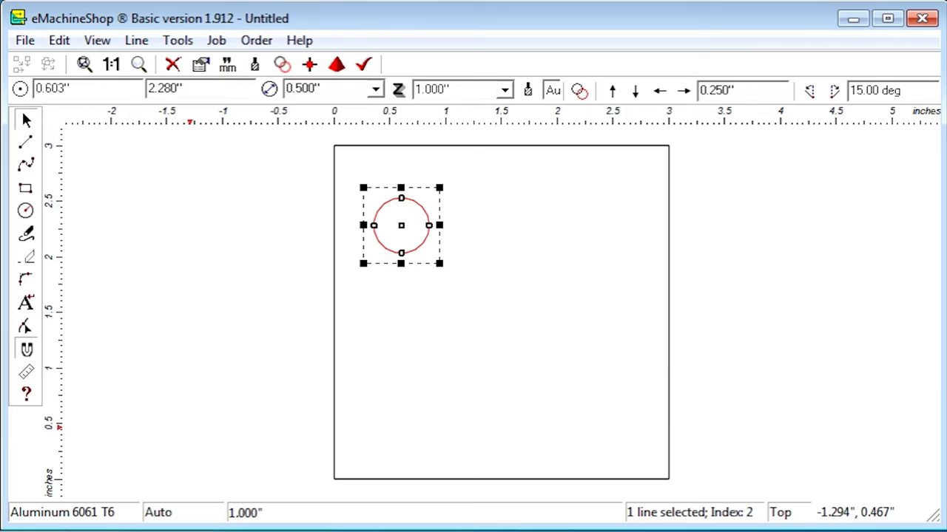
left_click(503, 91)
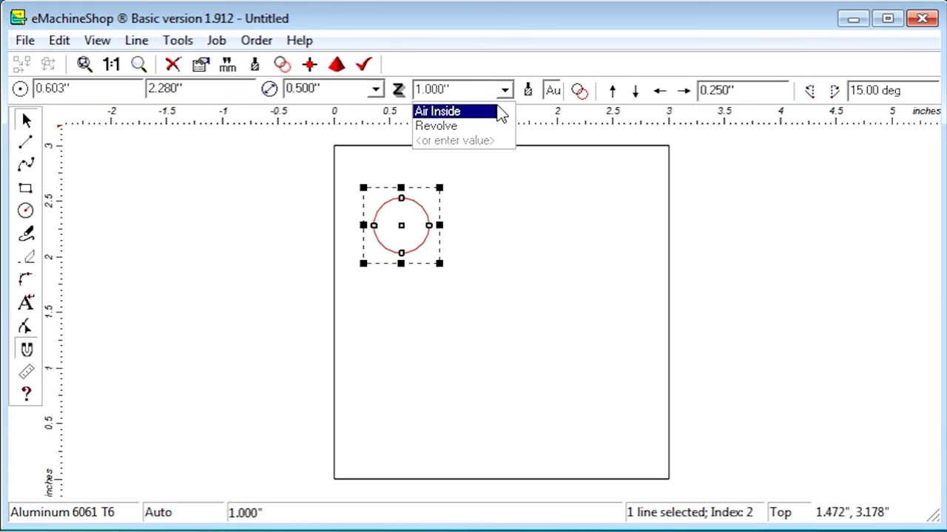
left_click(438, 111)
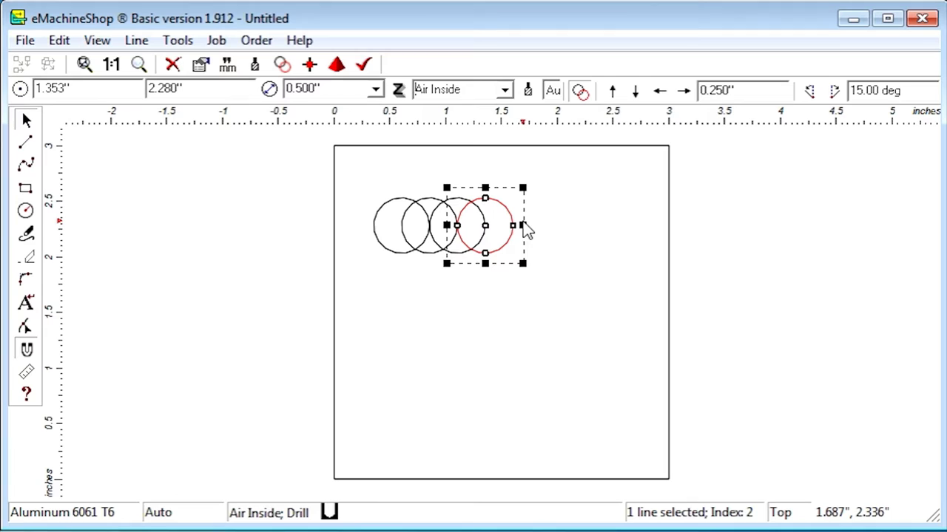
left_click_drag(485, 225, 514, 334)
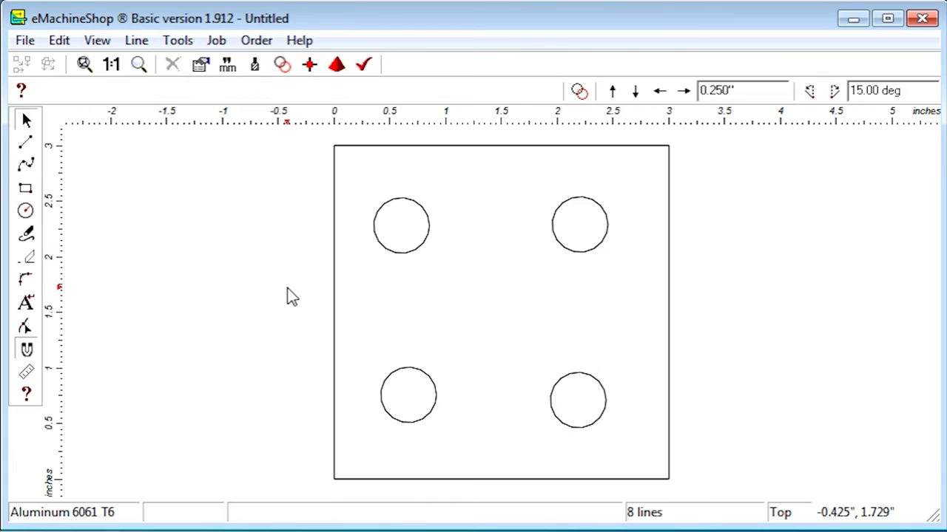
View the plate with its four through holes in 3D preview, then close it.
left_click(336, 65)
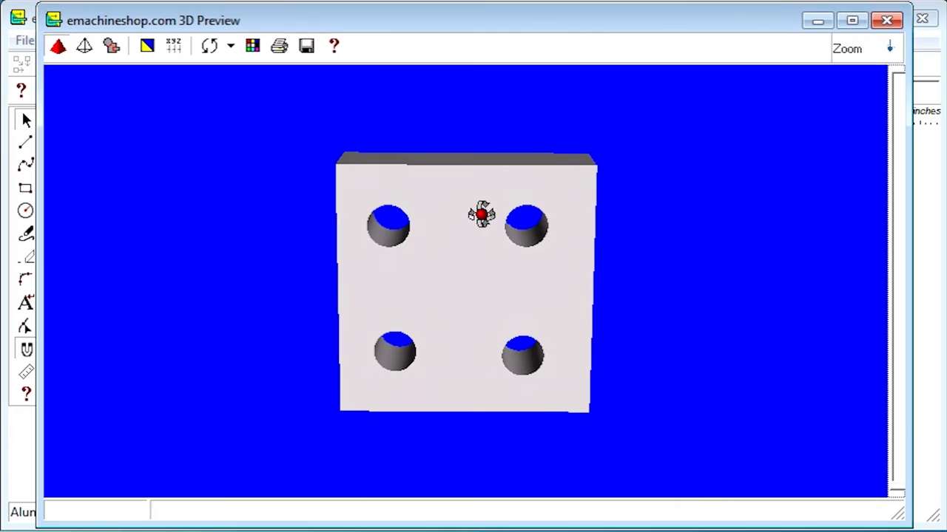
mouse_move(804, 120)
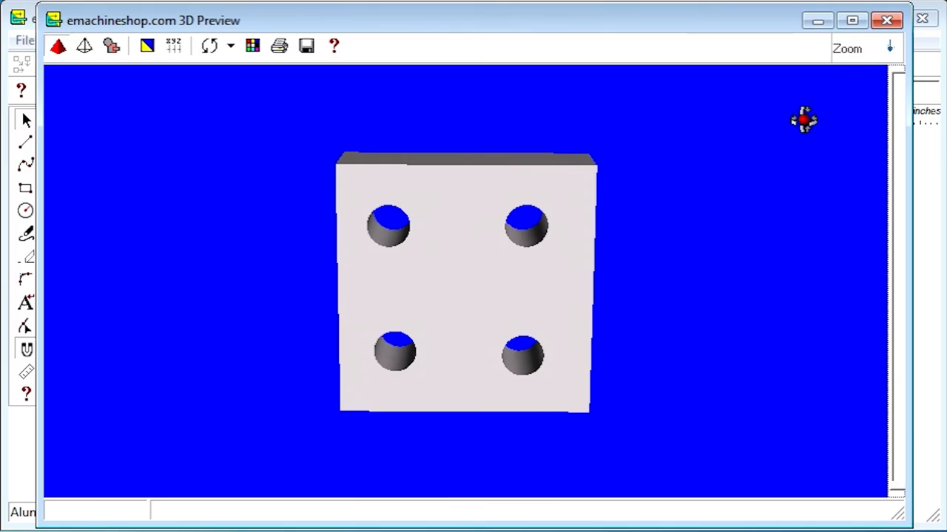
left_click(886, 21)
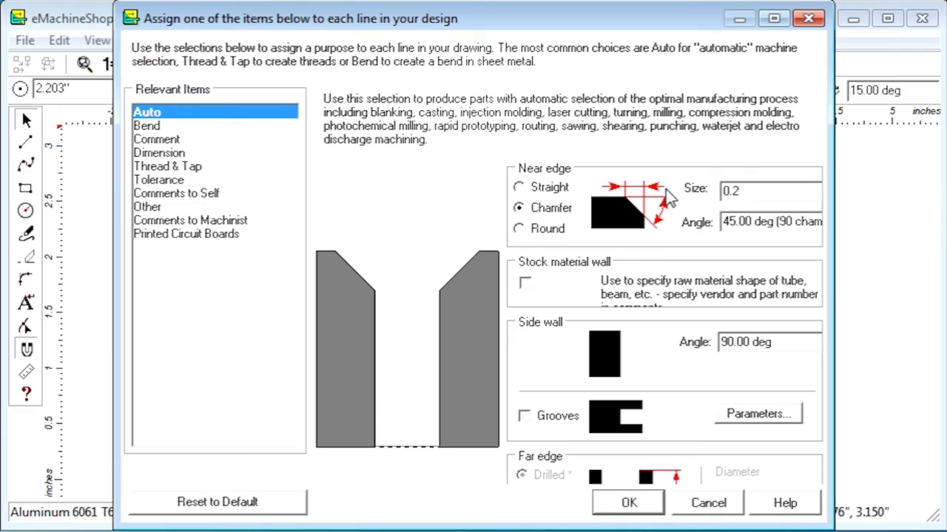
Confirm a 0.2 chamfer at 45° on the top-right hole's near edge.
left_click(627, 503)
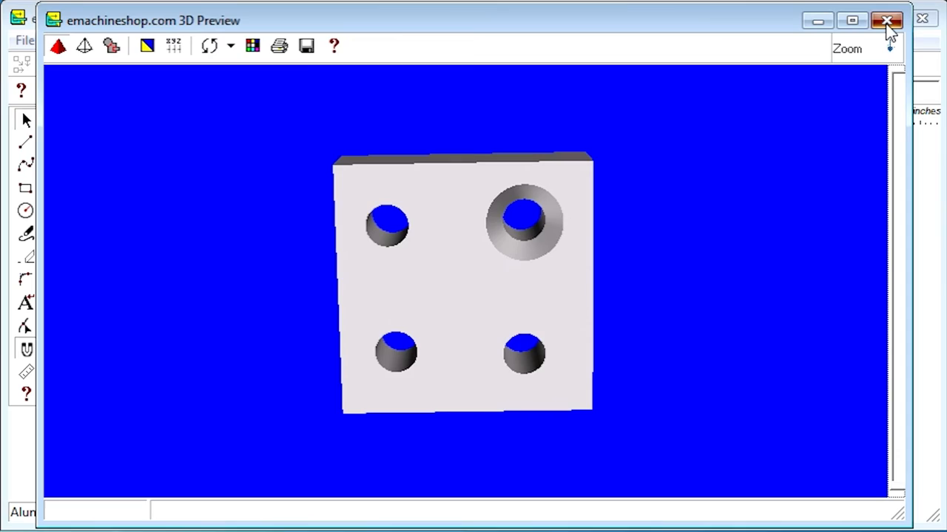
Leave the 3D preview to give the bottom-left hole a blind depth.
left_click(887, 21)
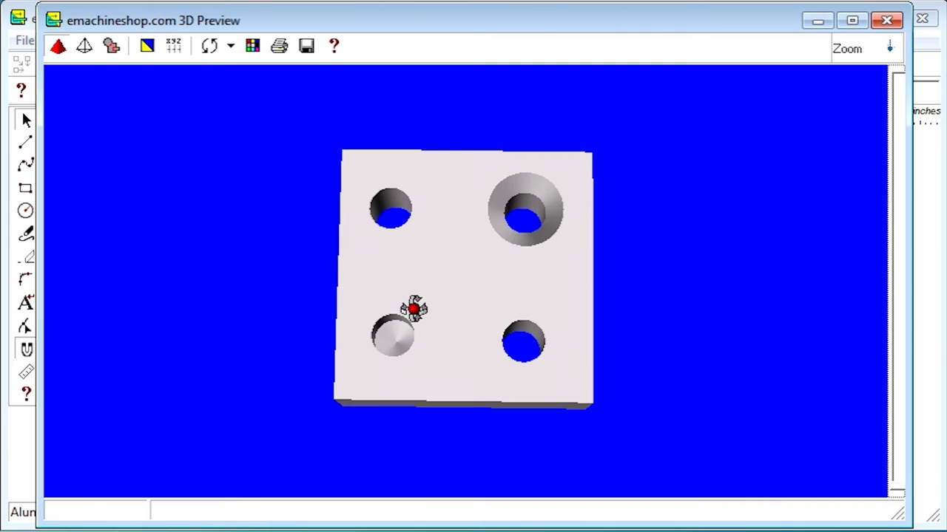
mouse_move(678, 239)
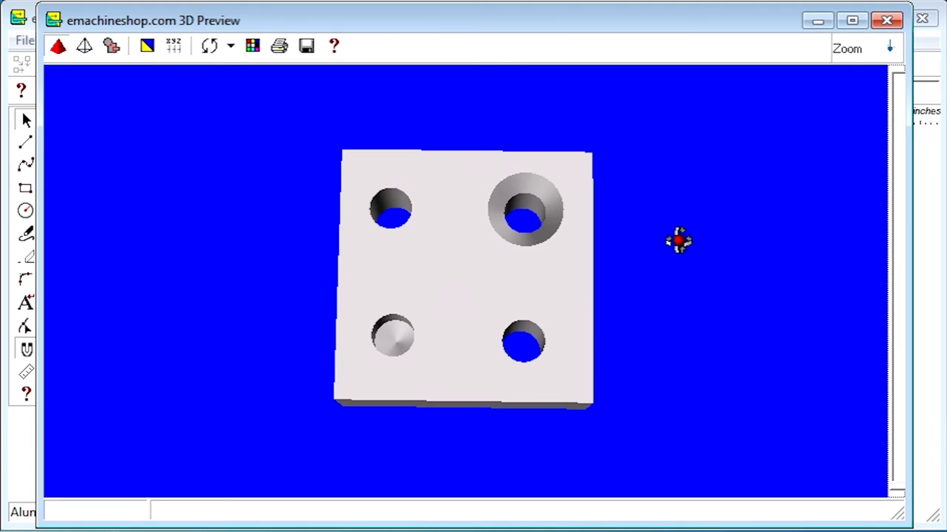
Place a 0.750" circle concentric with the bottom-right hole as its counterbore.
left_click(888, 21)
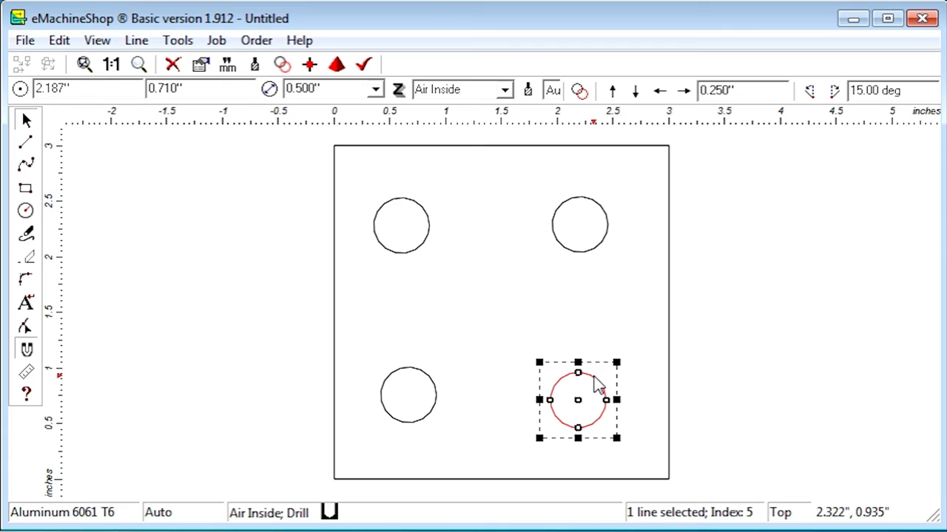
left_click(684, 90)
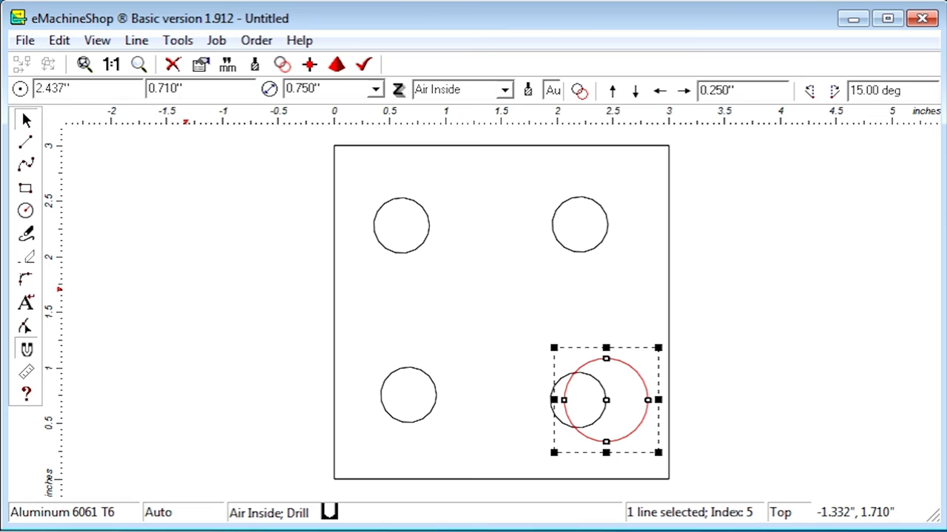
left_click_drag(607, 399, 579, 400)
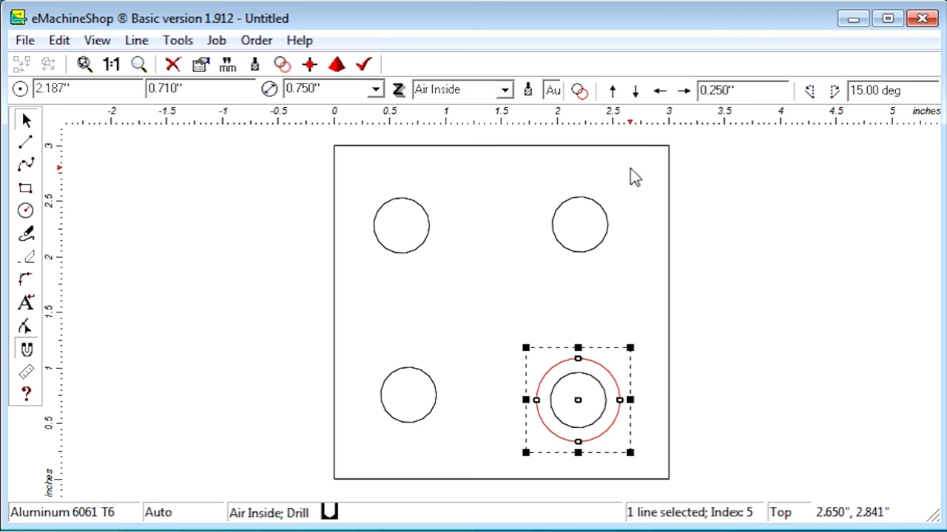